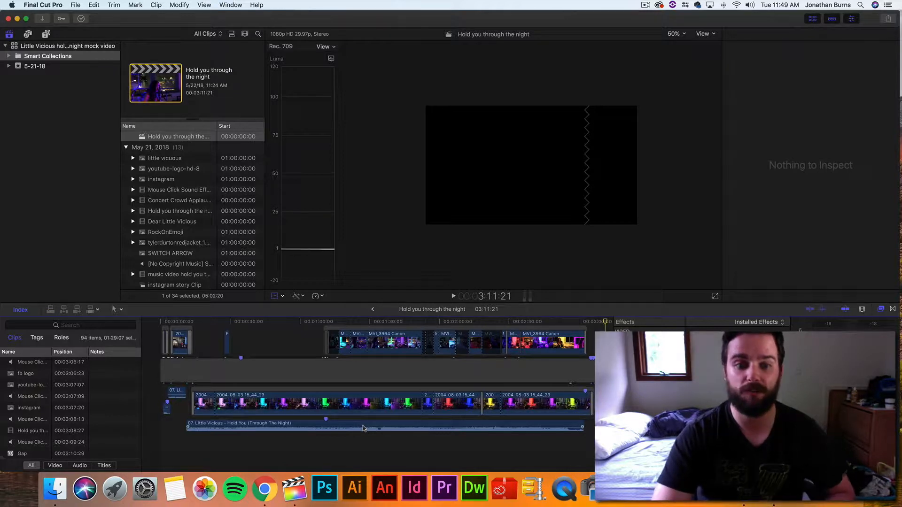
pyautogui.moveTo(360, 426)
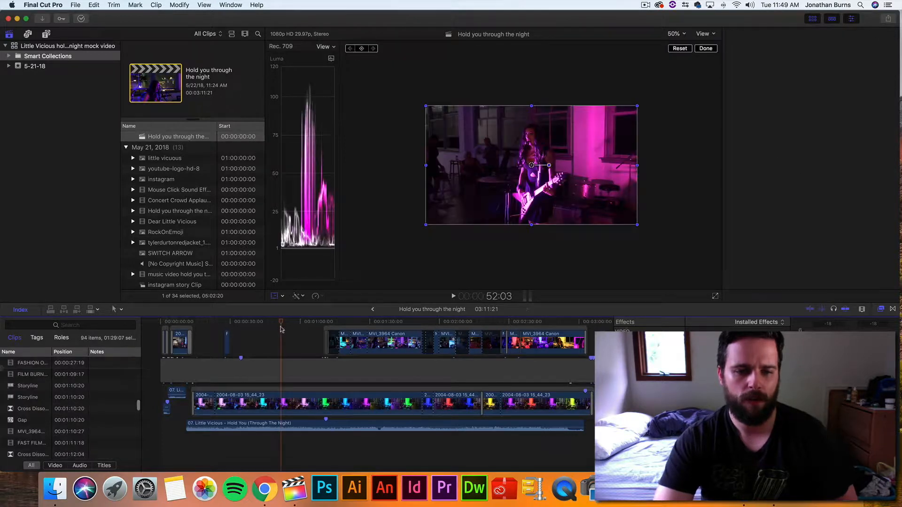
# Select the 2.35:1 black-bars overlay clip to reveal its Transform, Crop and Distort settings
pyautogui.click(742, 34)
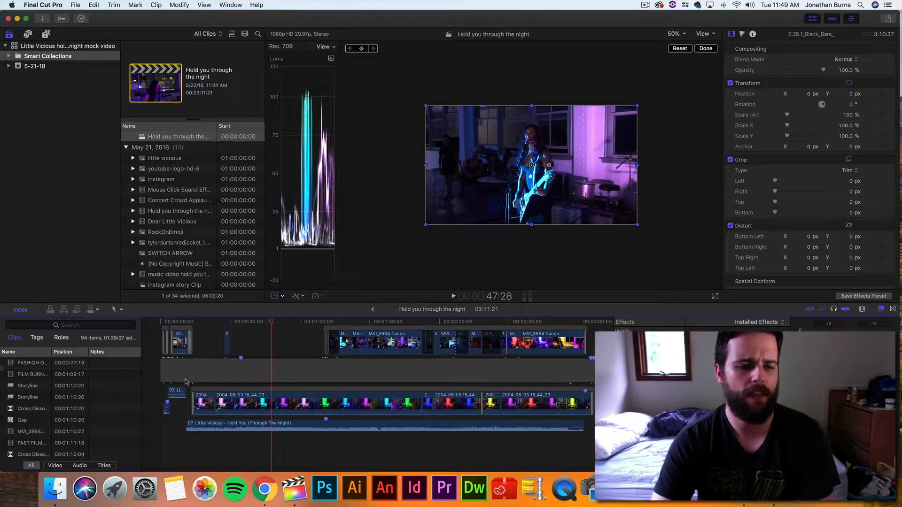
pyautogui.click(368, 321)
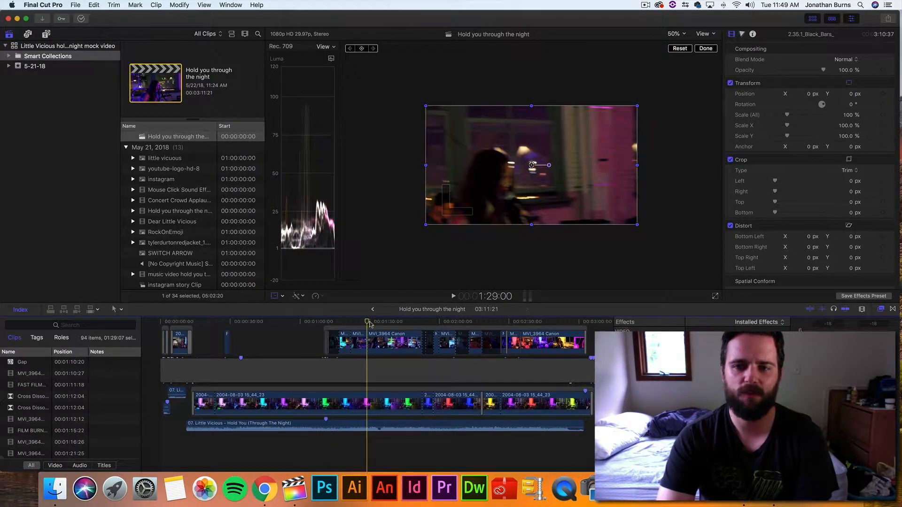
pyautogui.click(403, 322)
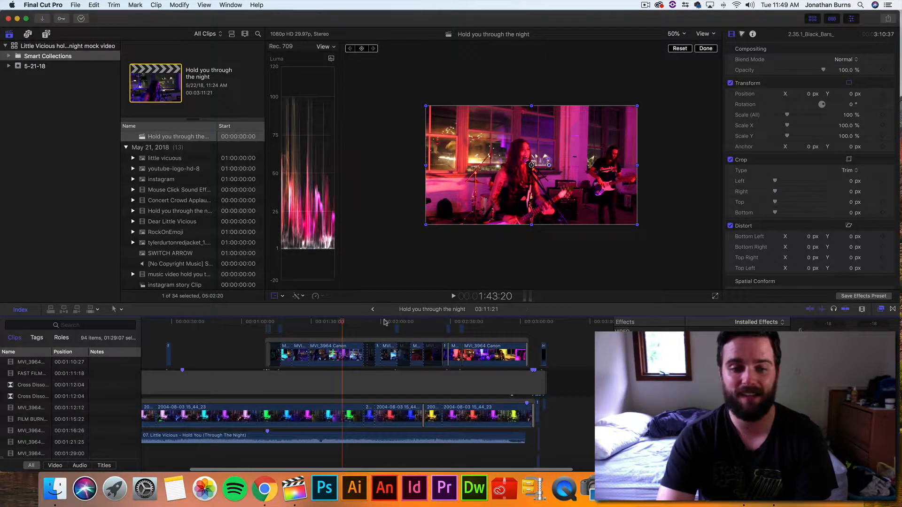
pyautogui.click(380, 321)
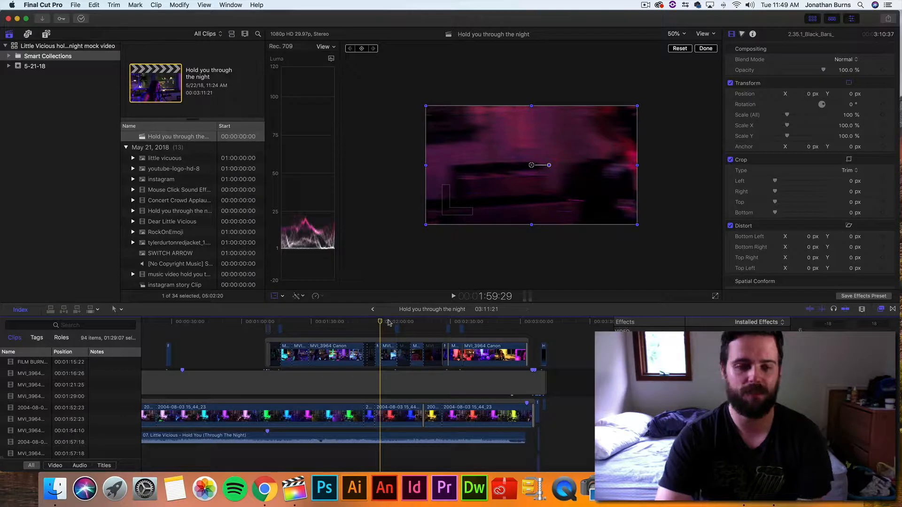
pyautogui.click(417, 321)
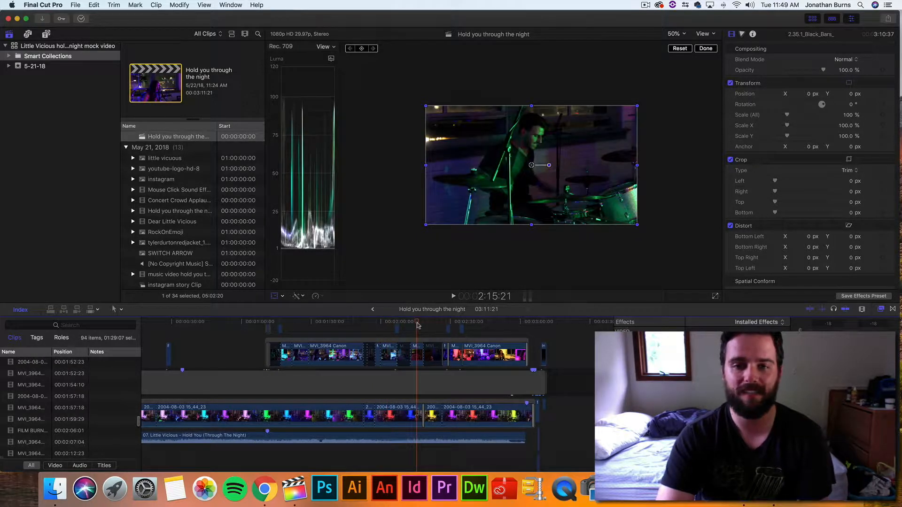
pyautogui.click(460, 323)
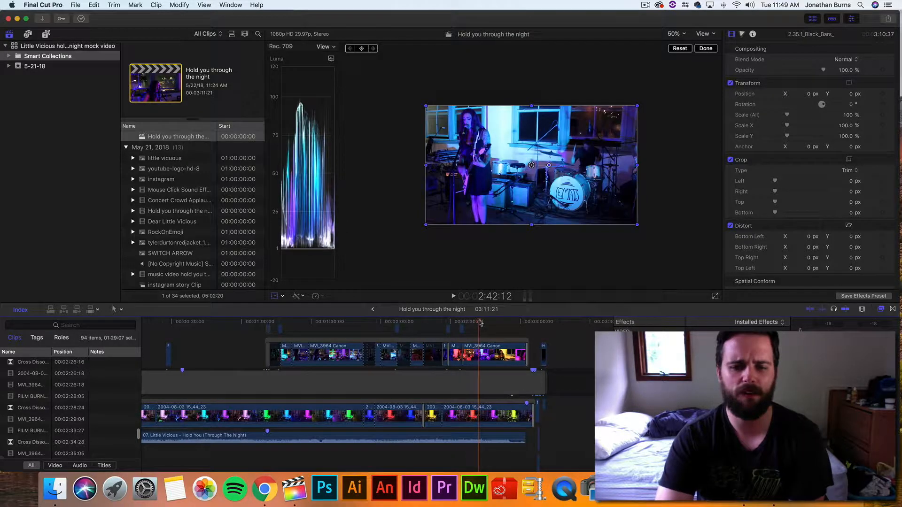
pyautogui.click(496, 321)
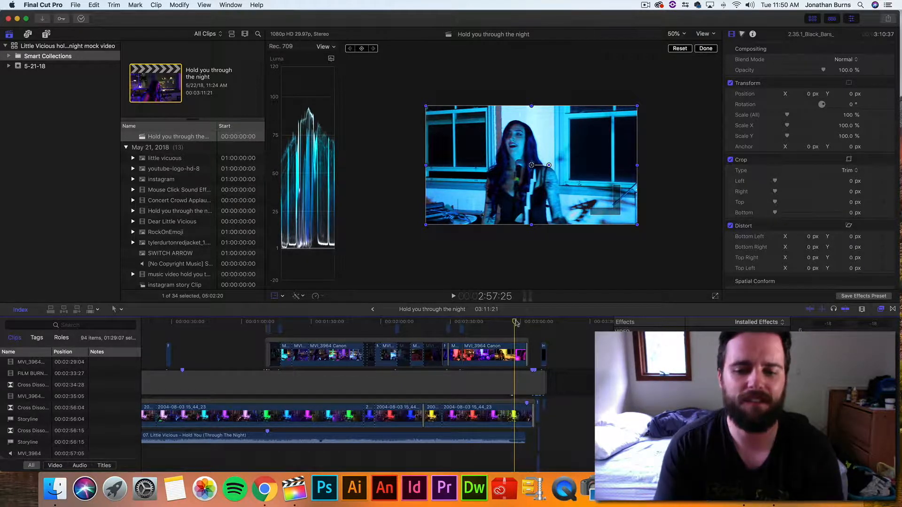
# Step through shots near 1:49 and 2:08, then select the stabilized MVI_3964 Canon clip around 2:32
pyautogui.click(476, 323)
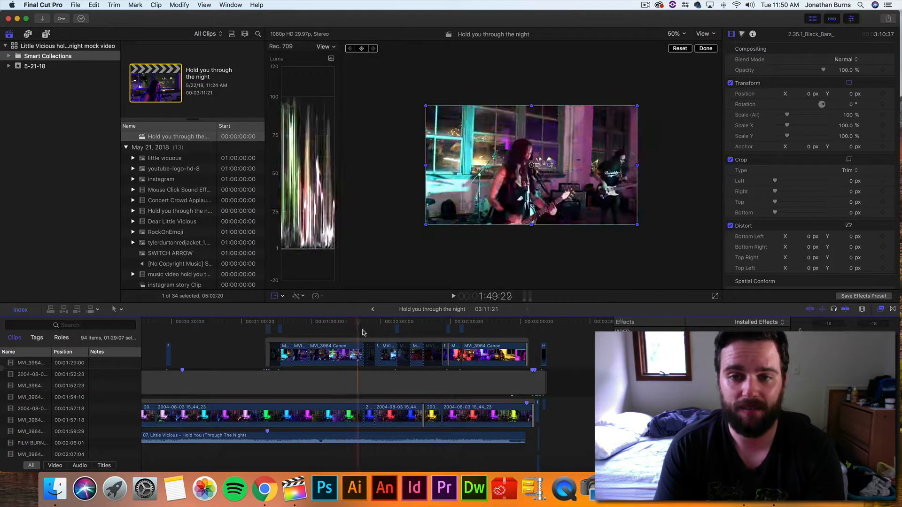
pyautogui.click(399, 328)
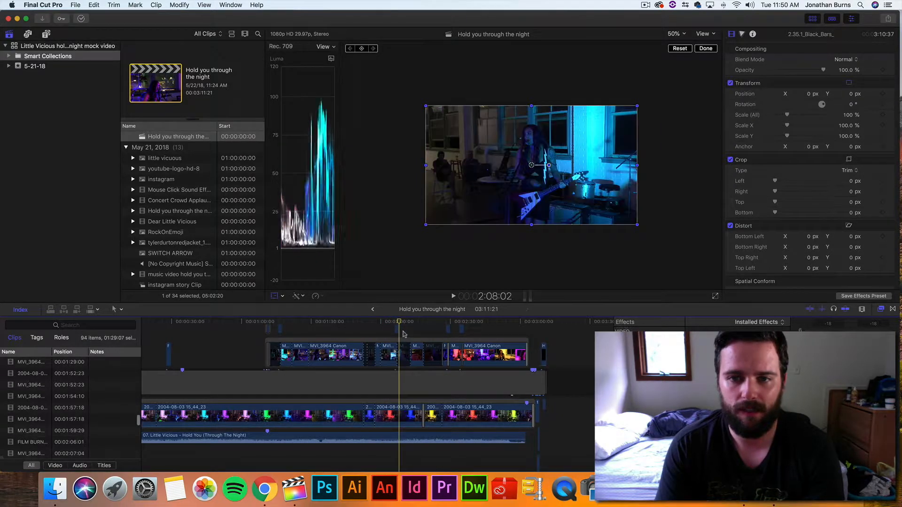
pyautogui.click(460, 328)
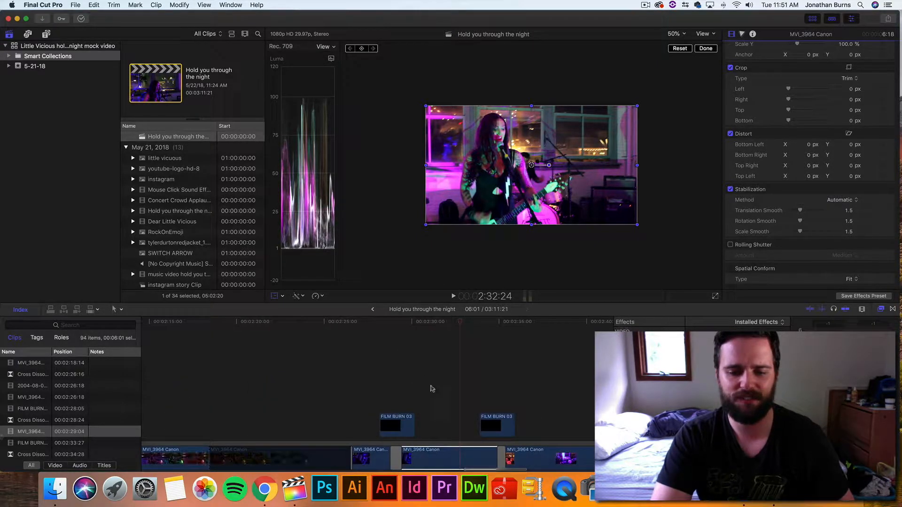
pyautogui.click(395, 322)
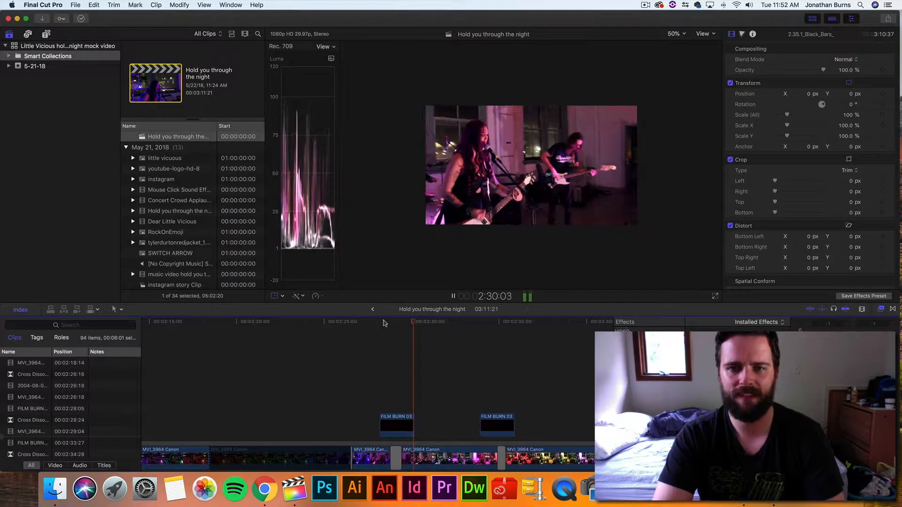
pyautogui.click(397, 425)
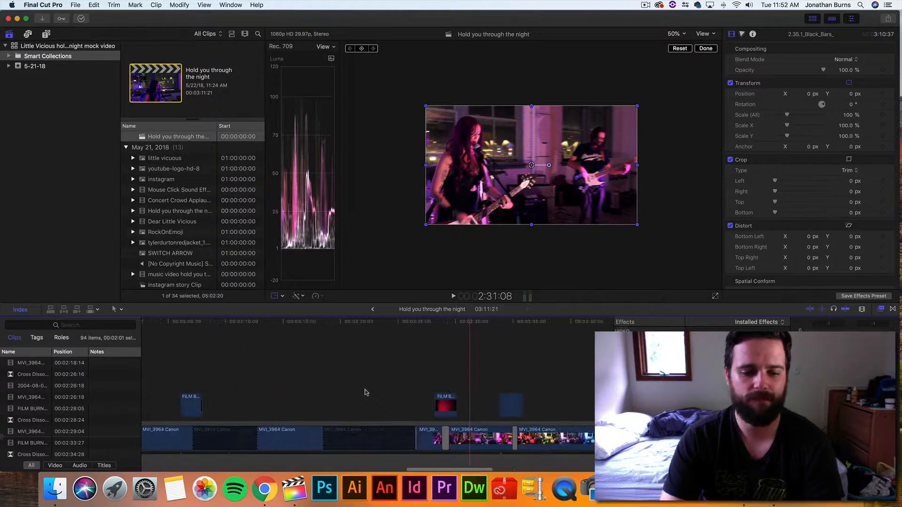
# Scroll the timeline back to the project start where the Little Vicious opening title appears
pyautogui.hscroll(-3)
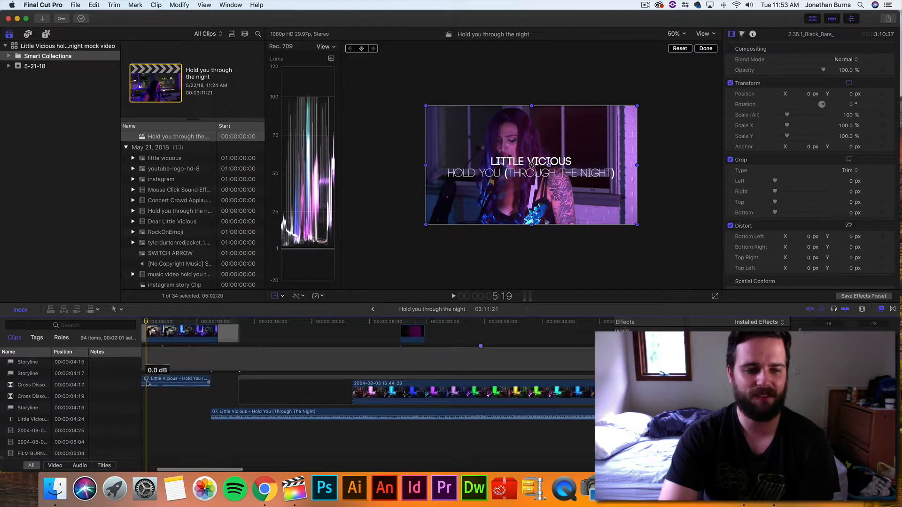
pyautogui.click(237, 321)
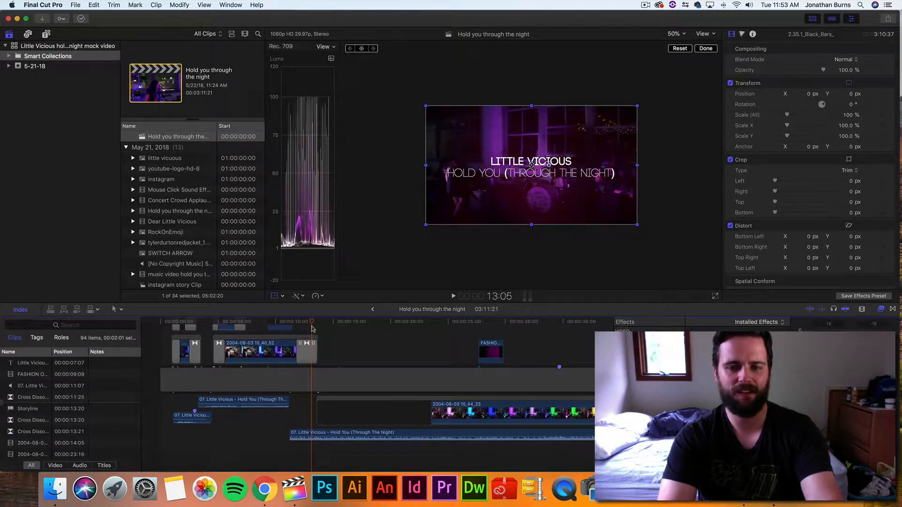
pyautogui.click(282, 321)
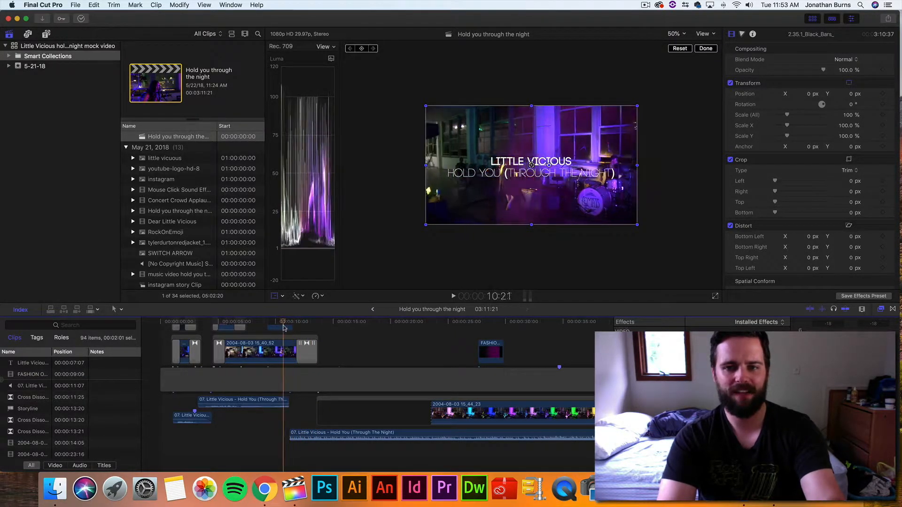
pyautogui.click(227, 328)
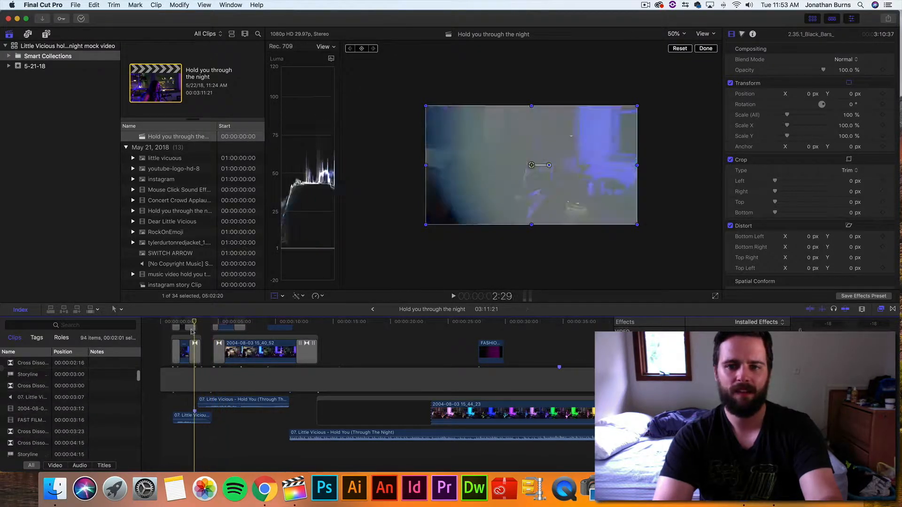
pyautogui.click(173, 322)
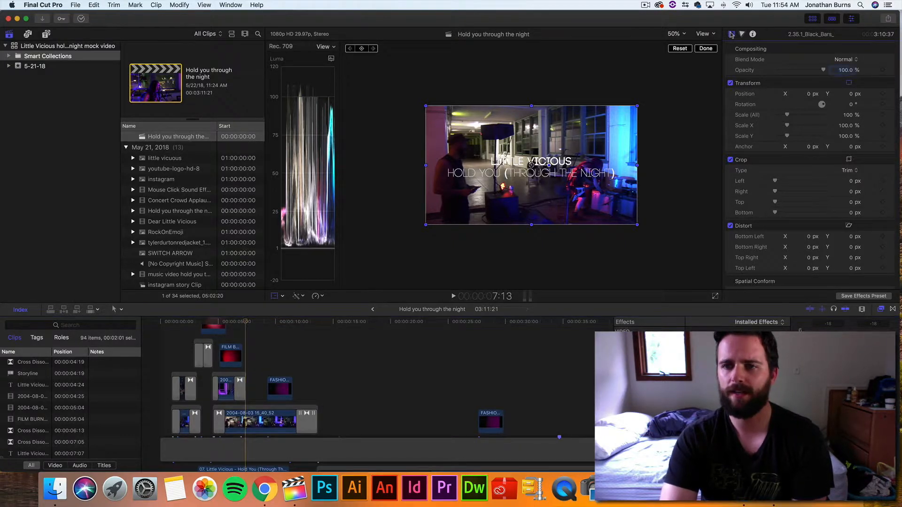
# Jump to the 'Edited by Jonathan Burns' end credit, then back to the last performance shot near 2:56
pyautogui.click(509, 330)
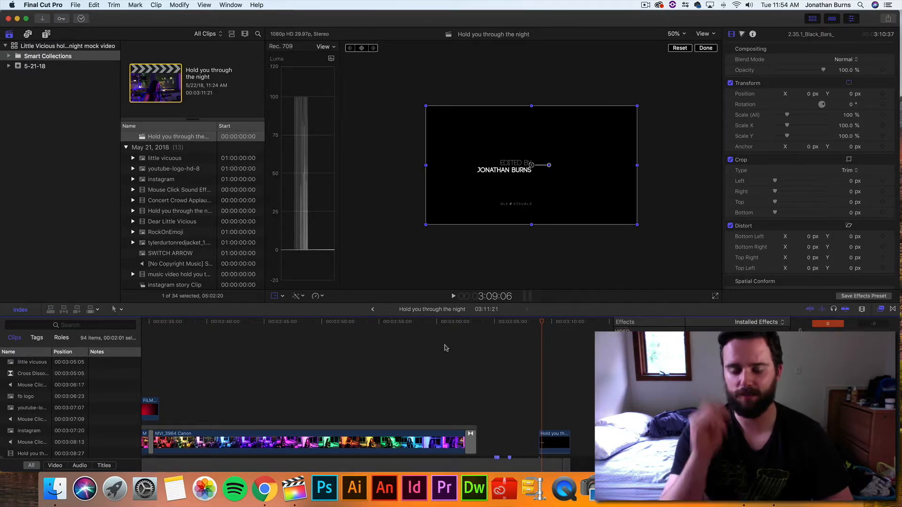
pyautogui.click(396, 322)
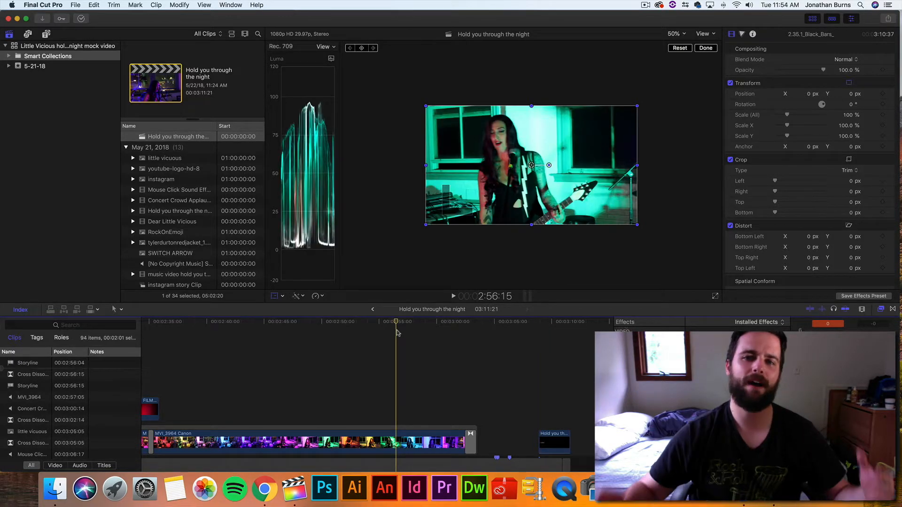